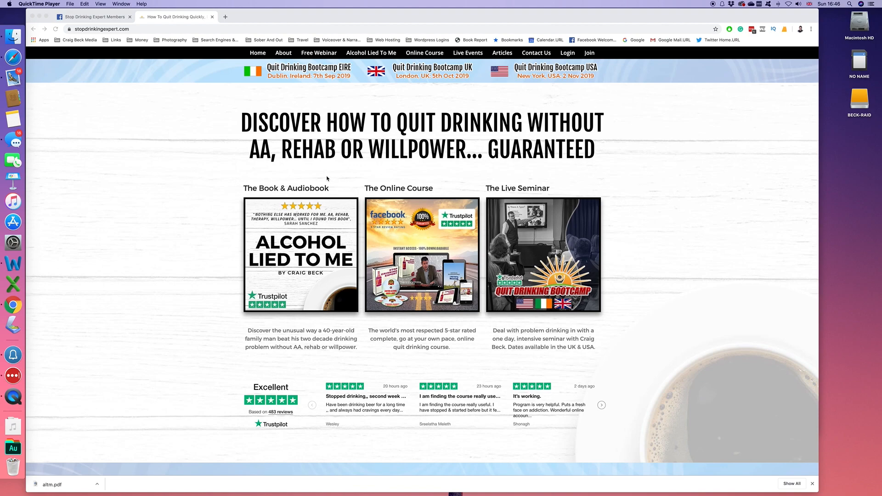
pyautogui.moveTo(236, 152)
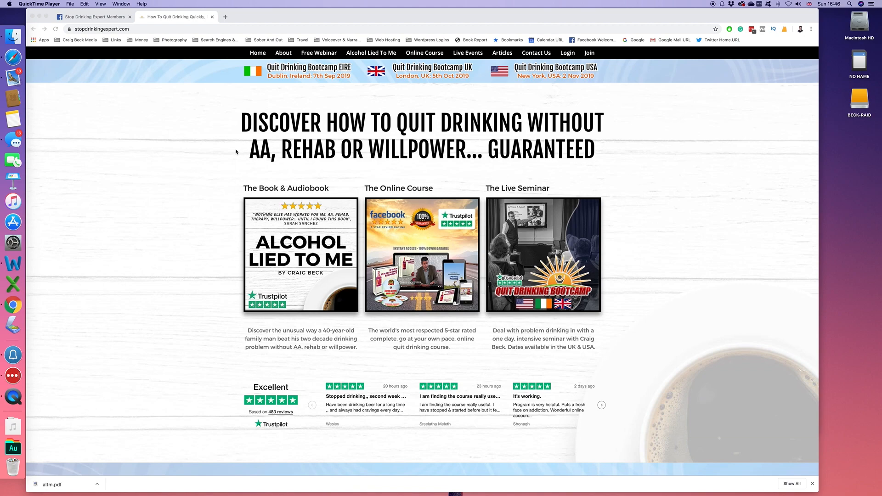
pyautogui.moveTo(213, 154)
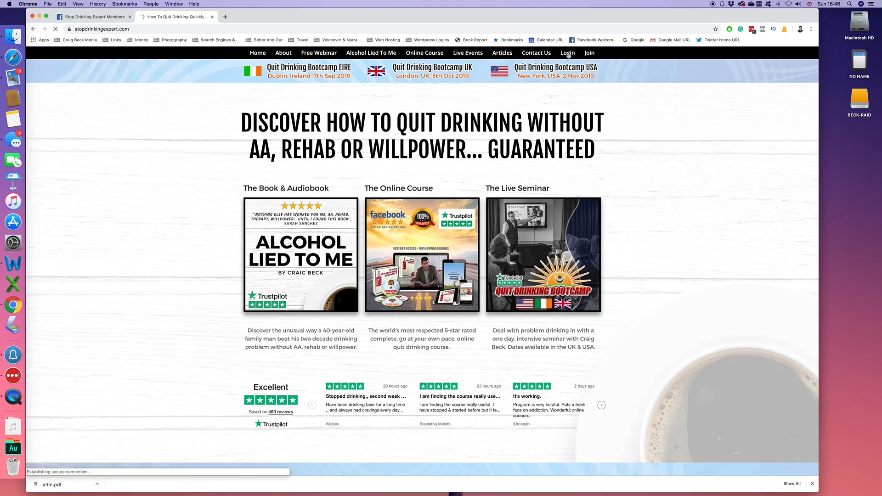
# - Fill the login form with the saved email and the password, then submit sign-in
pyautogui.click(567, 52)
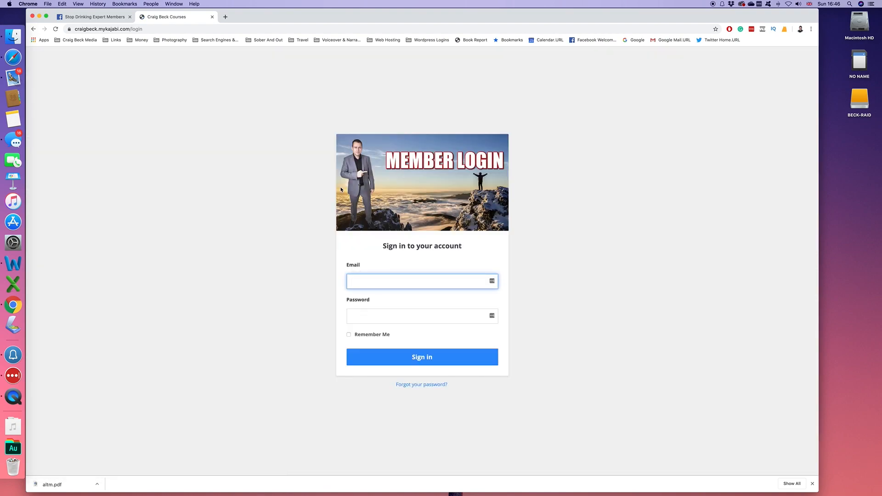
pyautogui.moveTo(300, 148)
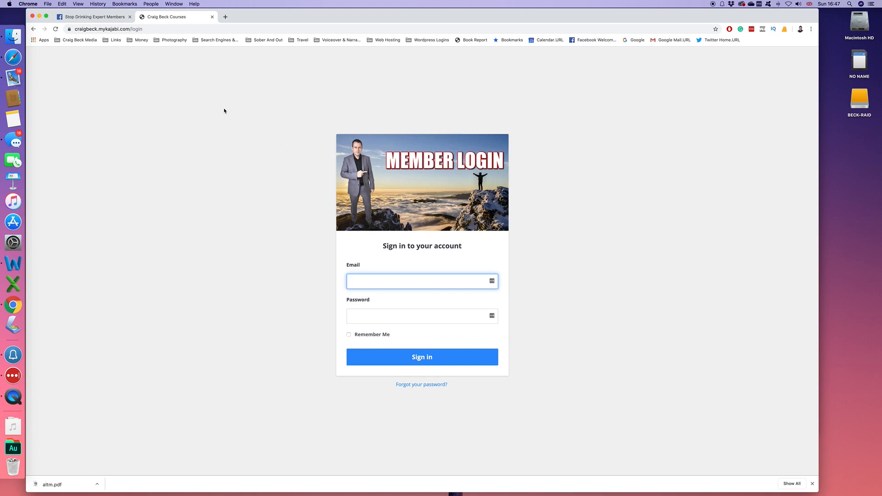
pyautogui.moveTo(327, 119)
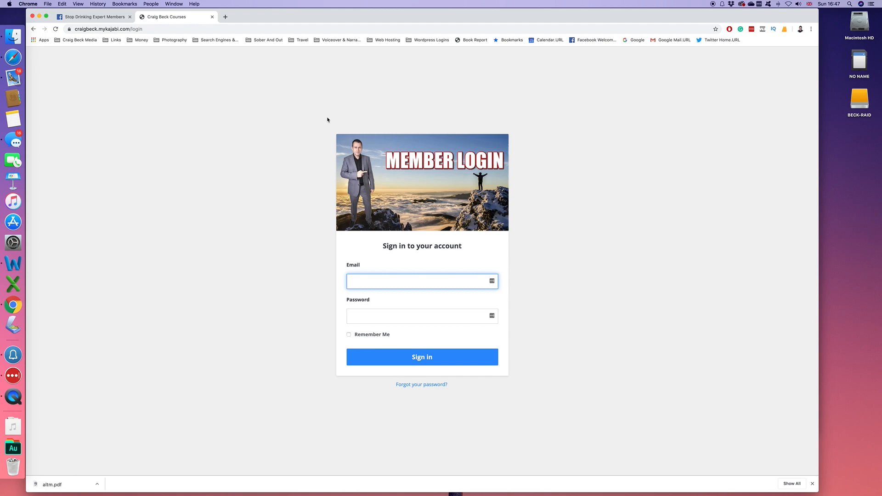
pyautogui.moveTo(130, 124)
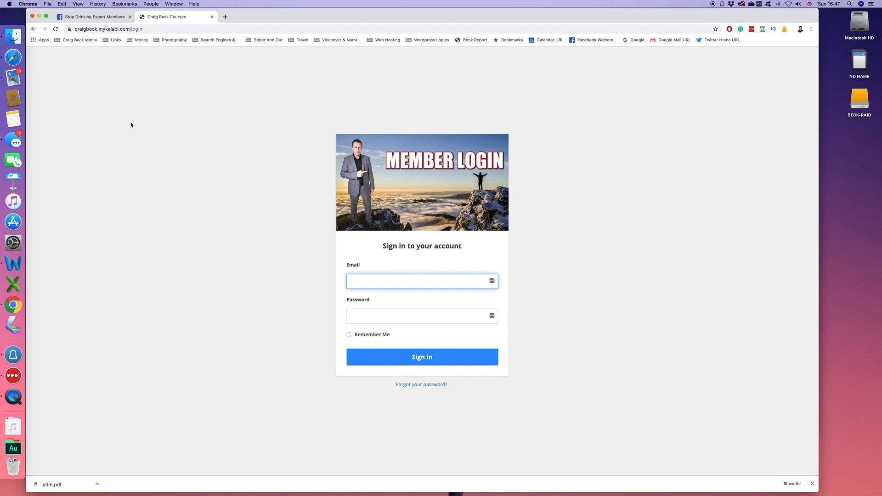
pyautogui.moveTo(135, 123)
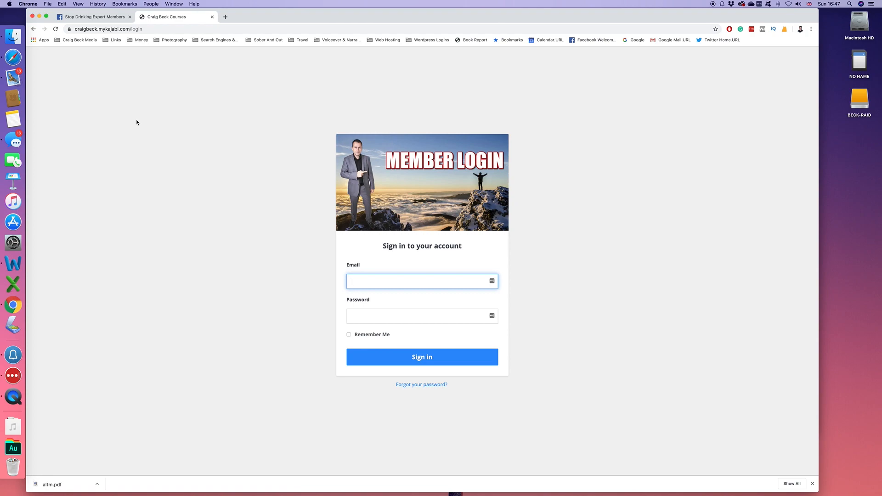
pyautogui.click(419, 281)
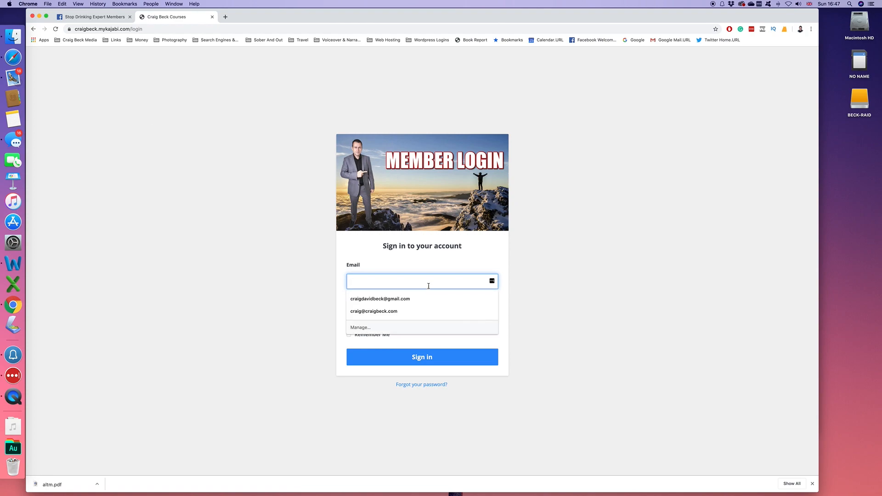
pyautogui.click(381, 299)
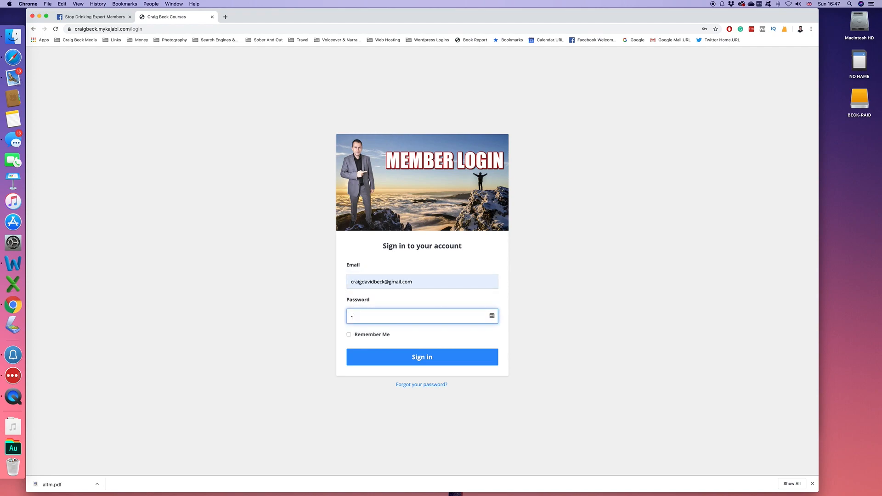
pyautogui.write('password')
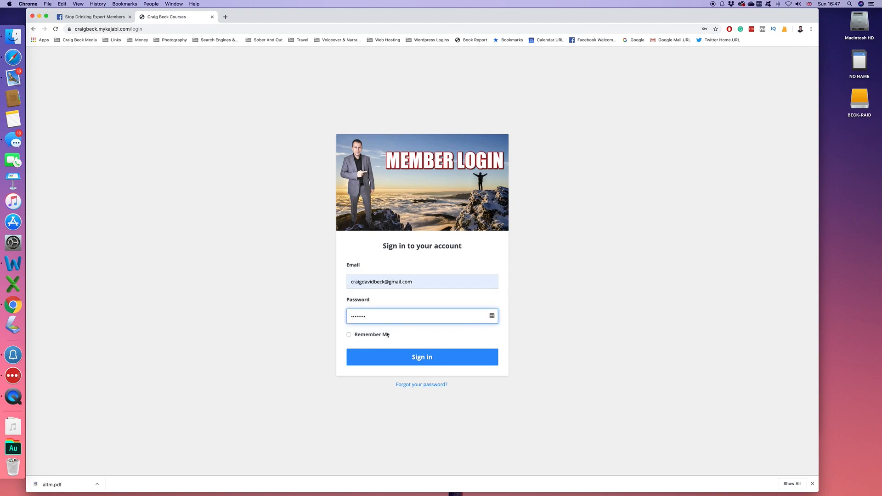
pyautogui.click(422, 356)
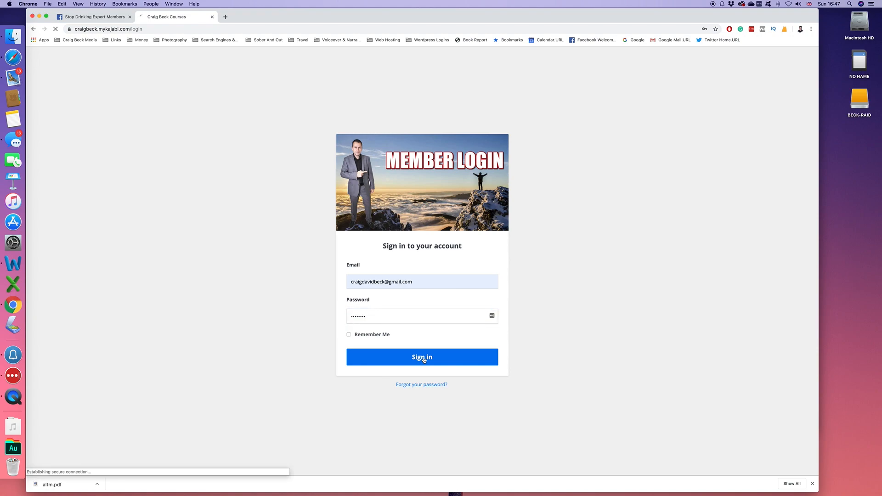
# - Complete sign-in to reach Your Library, dismissing the LastPass Not now prompt
pyautogui.click(422, 356)
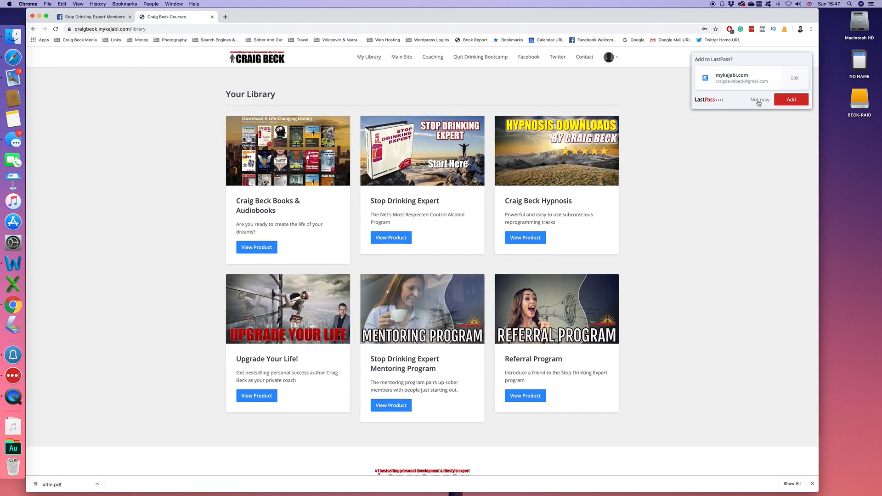
pyautogui.click(760, 99)
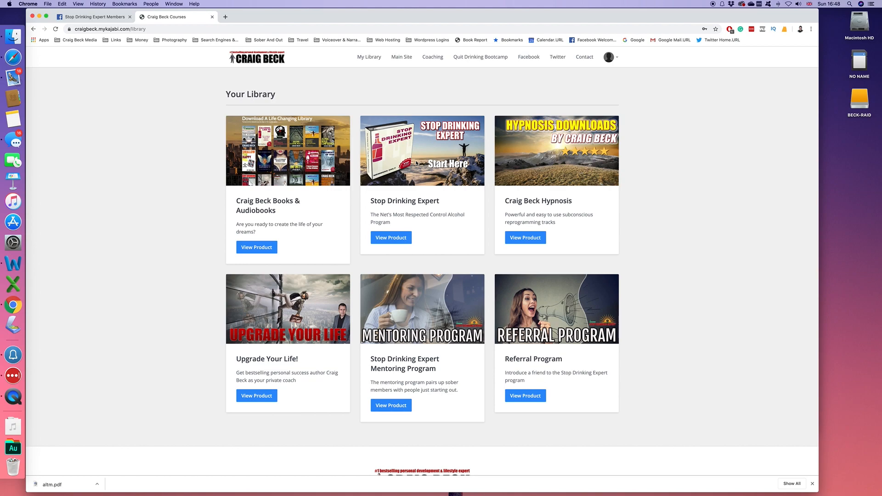
pyautogui.moveTo(467, 234)
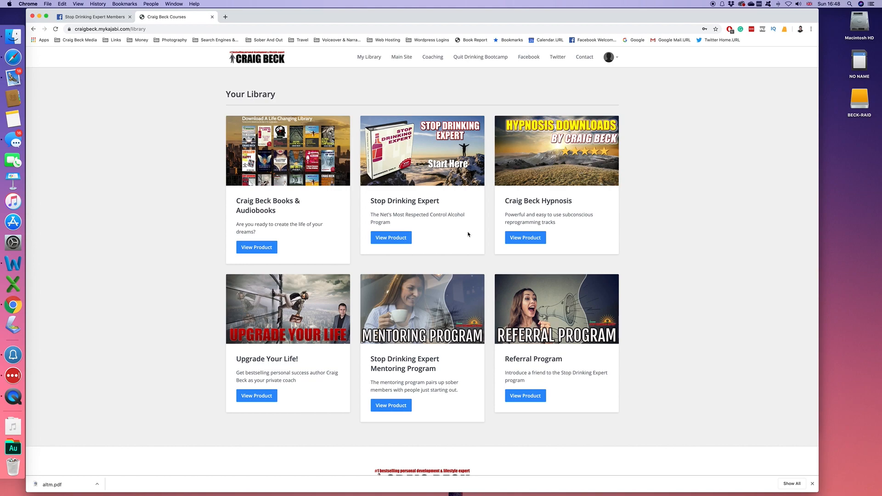
# - View the Stop Drinking Expert product and play its Day 01 lesson video
pyautogui.click(391, 237)
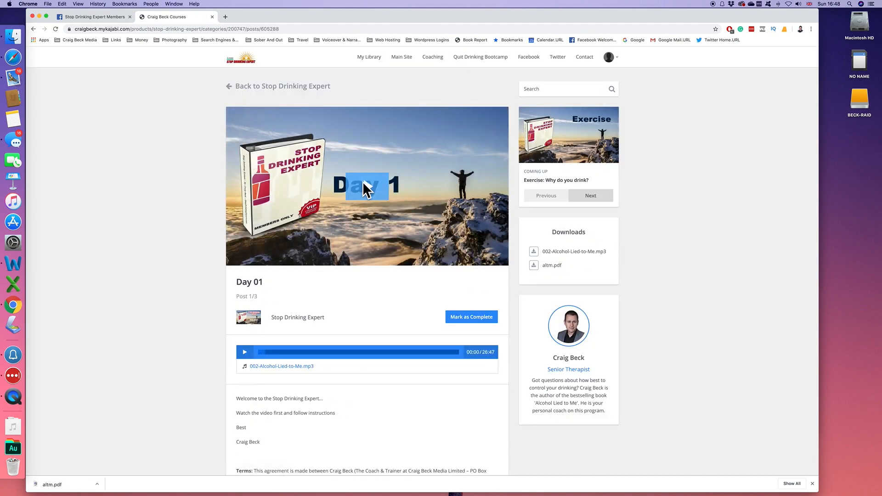
pyautogui.click(366, 186)
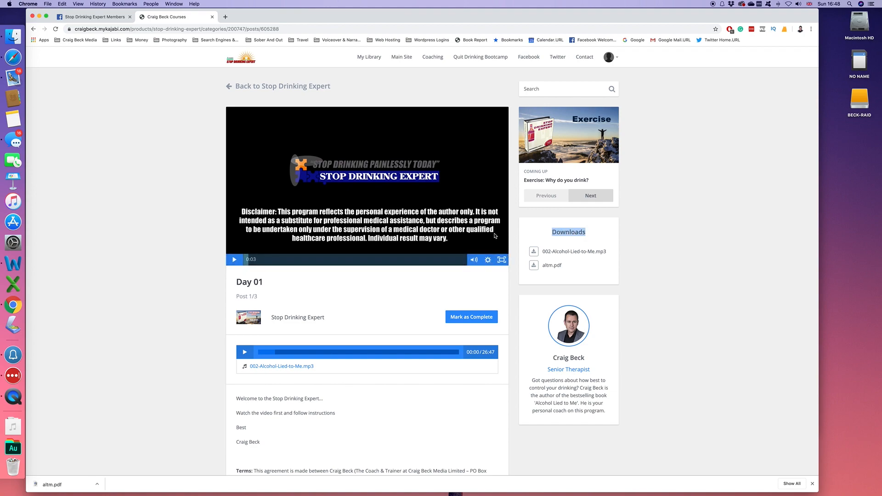
pyautogui.moveTo(391, 179)
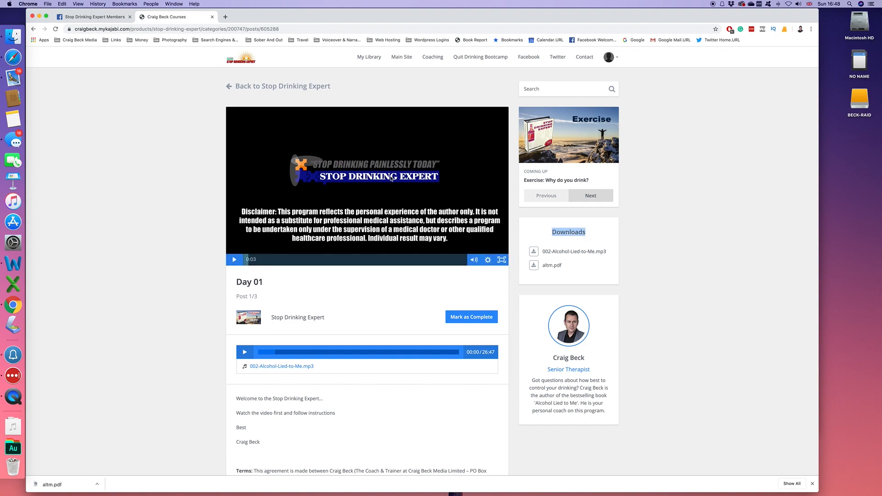
pyautogui.moveTo(521, 216)
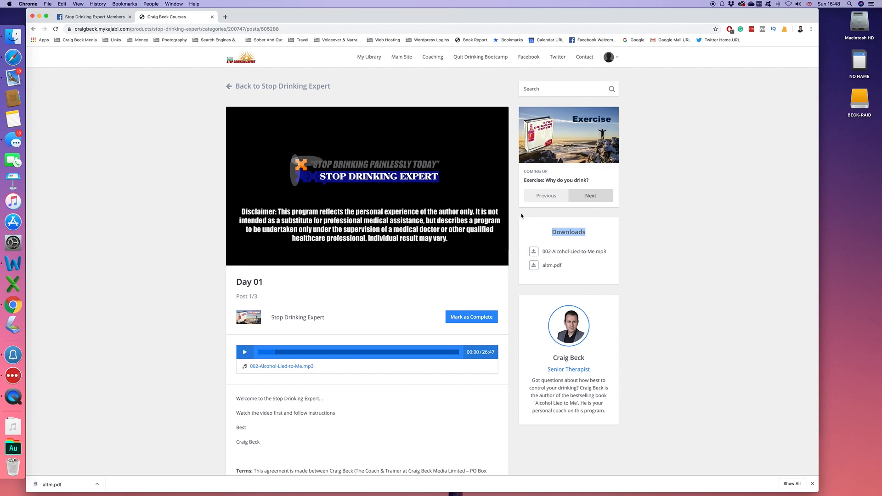
pyautogui.moveTo(590, 228)
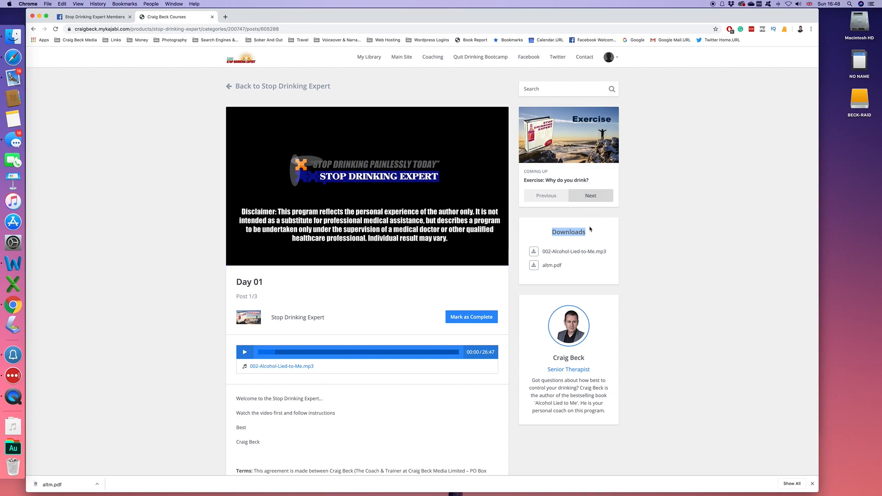
pyautogui.scroll(-3)
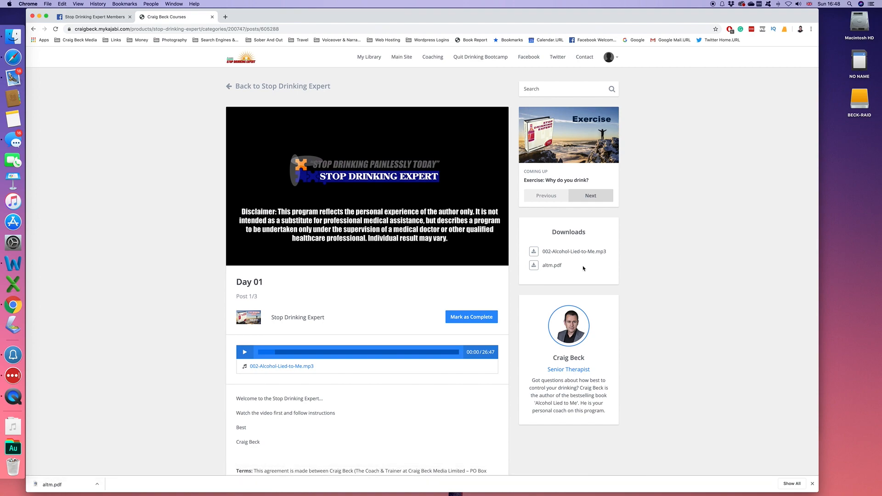
pyautogui.moveTo(531, 270)
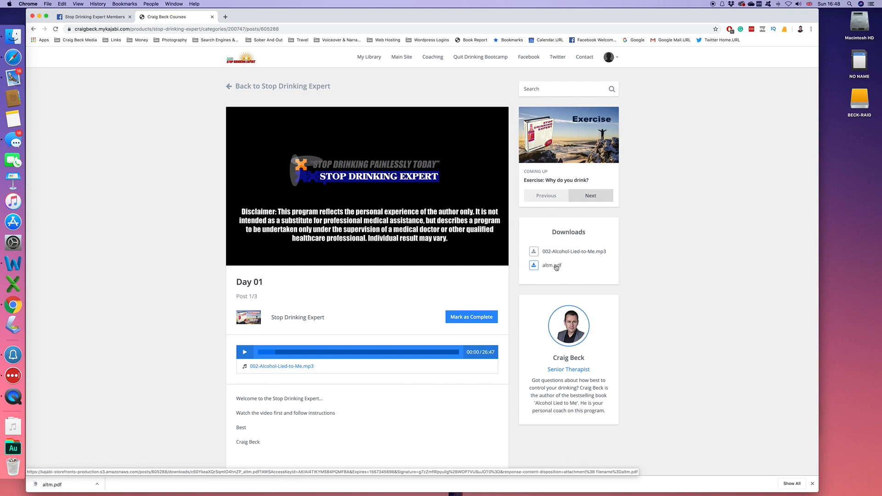
# - Save the lesson's altm.pdf download to the Desktop
pyautogui.click(551, 265)
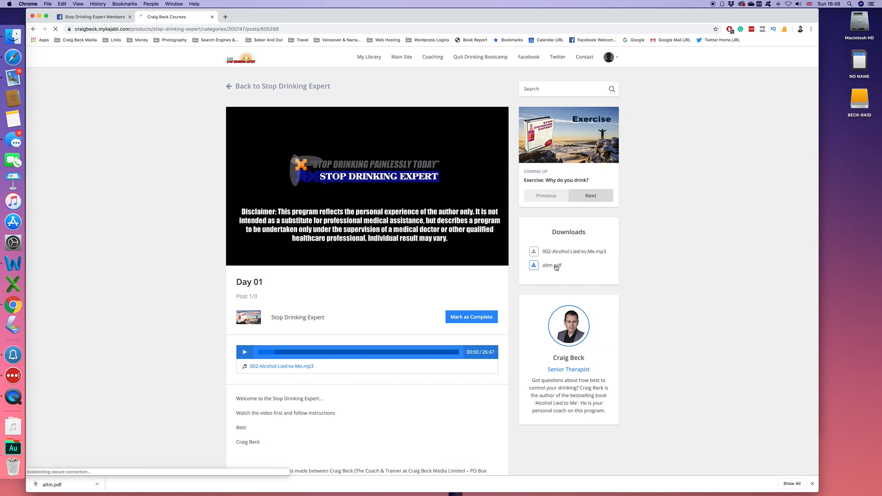
pyautogui.click(551, 265)
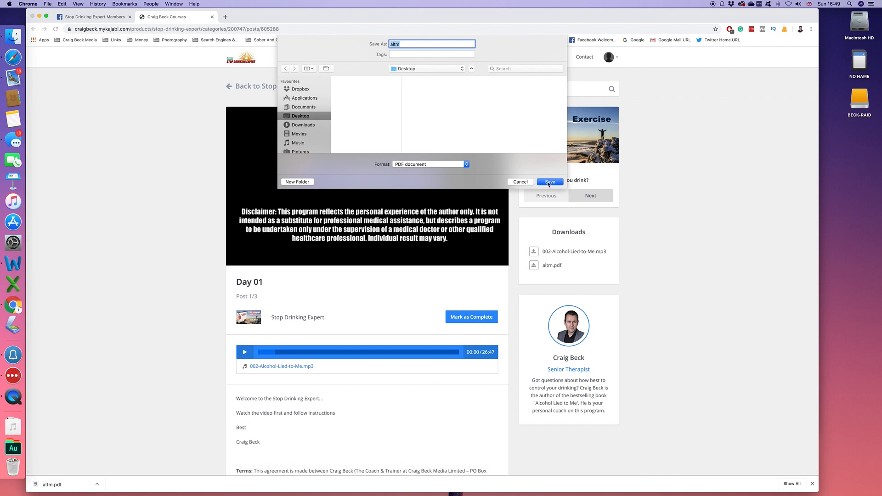
pyautogui.click(550, 182)
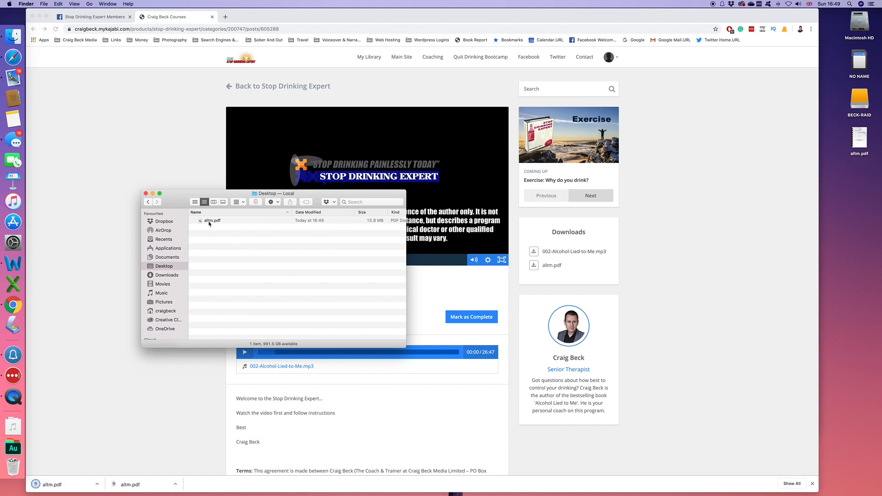
# - View altm.pdf in Preview, scrolling through the Alcohol Lied to Me pages
pyautogui.doubleClick(213, 219)
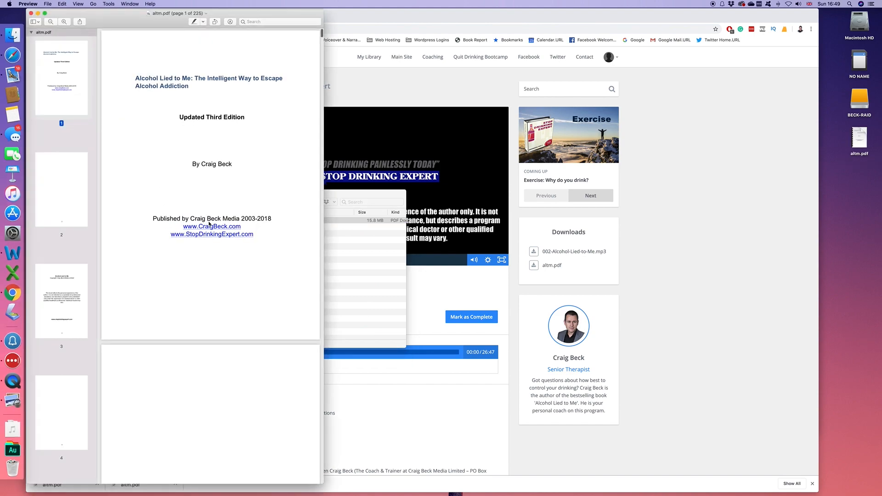
pyautogui.scroll(-3)
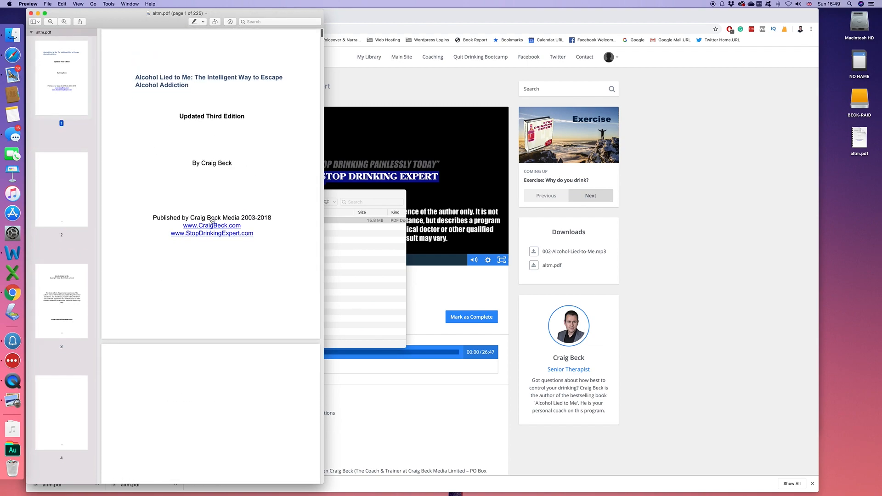
pyautogui.scroll(-3)
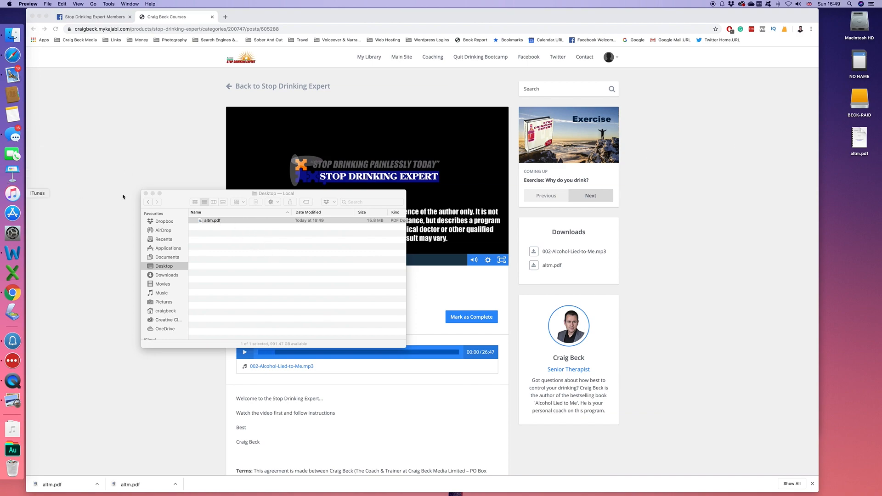
pyautogui.moveTo(264, 236)
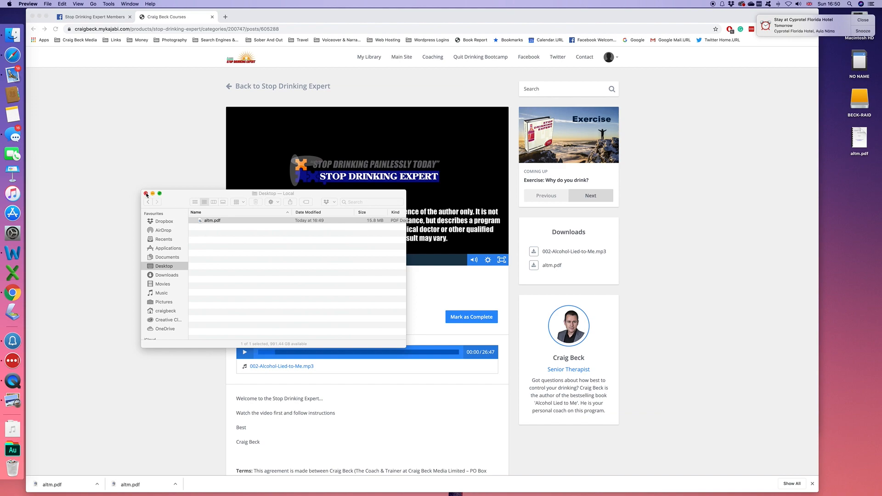
# - Close the Desktop Finder window to reveal the Day 01 lesson page
pyautogui.click(146, 193)
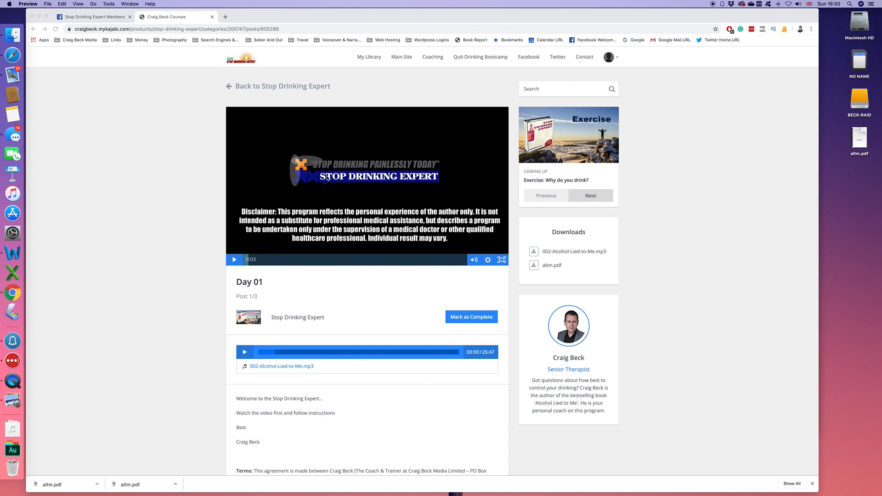
pyautogui.moveTo(464, 157)
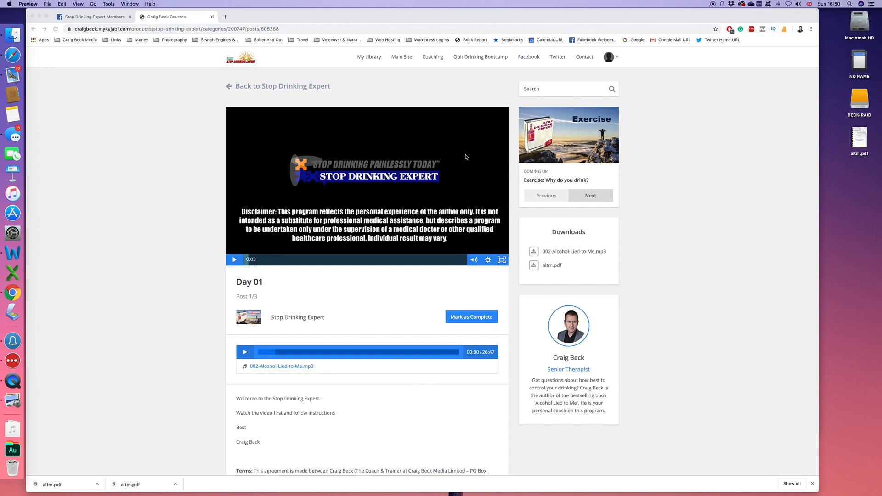